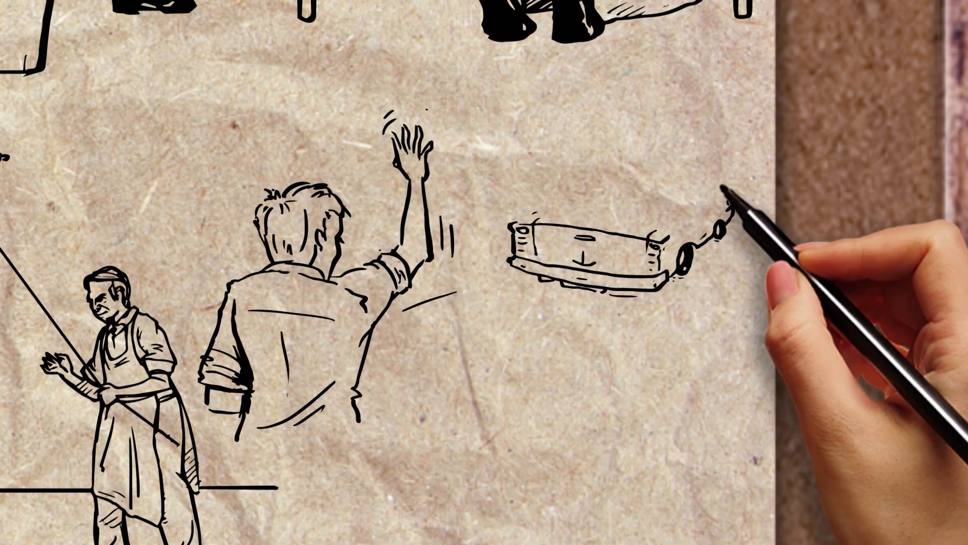
mouse_move(729, 247)
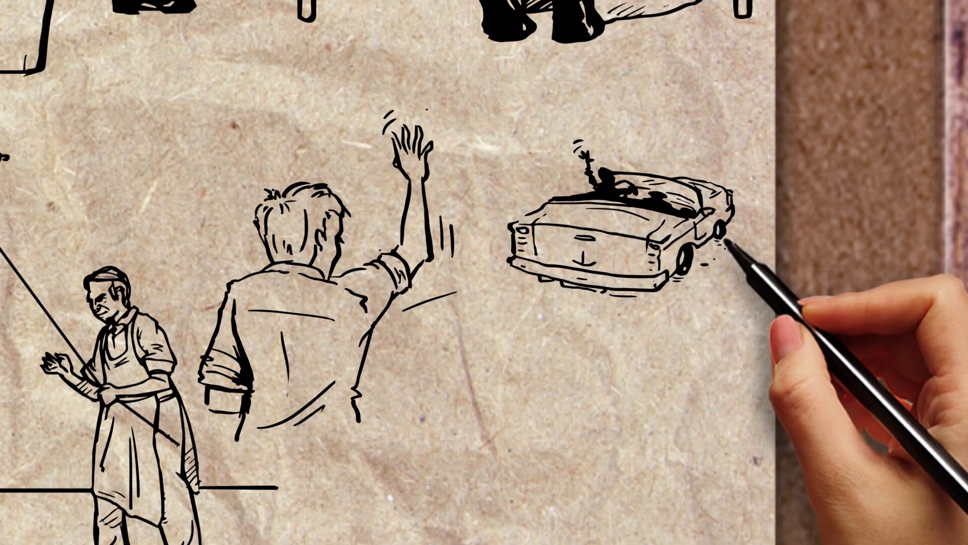